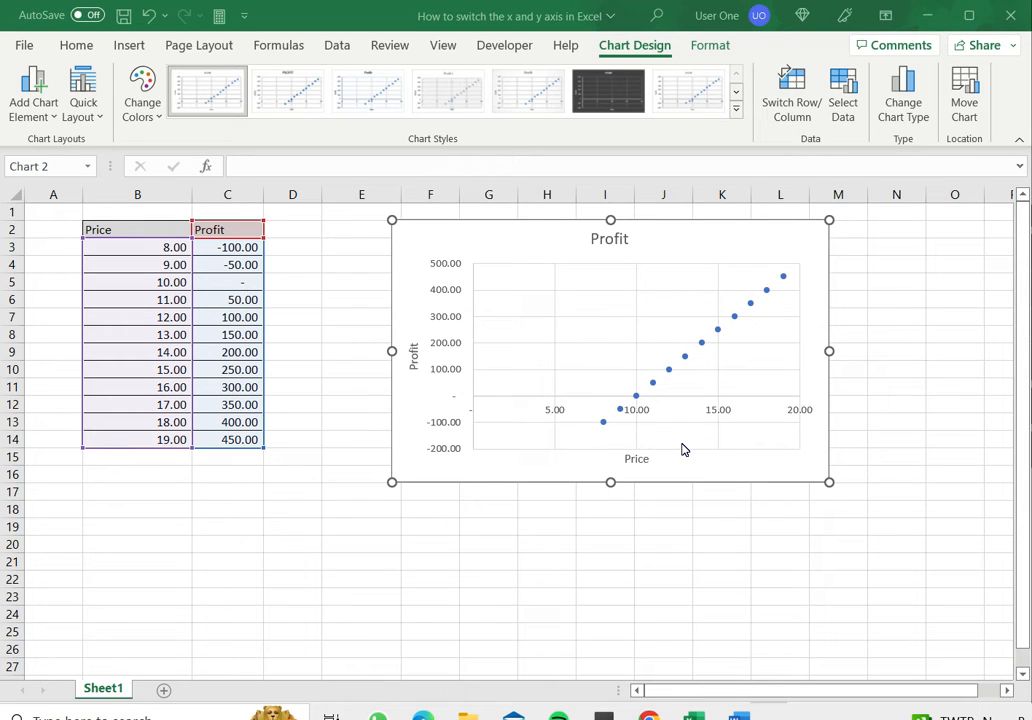
{"action": "mouse_move", "coordinate": [698, 496]}
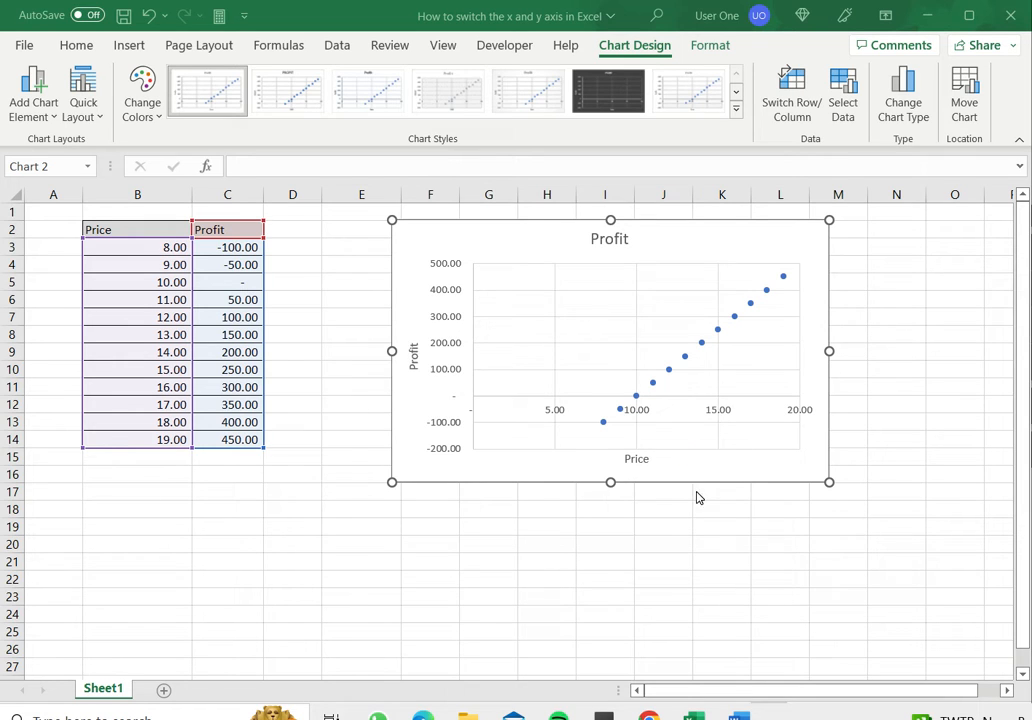
{"action": "mouse_move", "coordinate": [700, 496]}
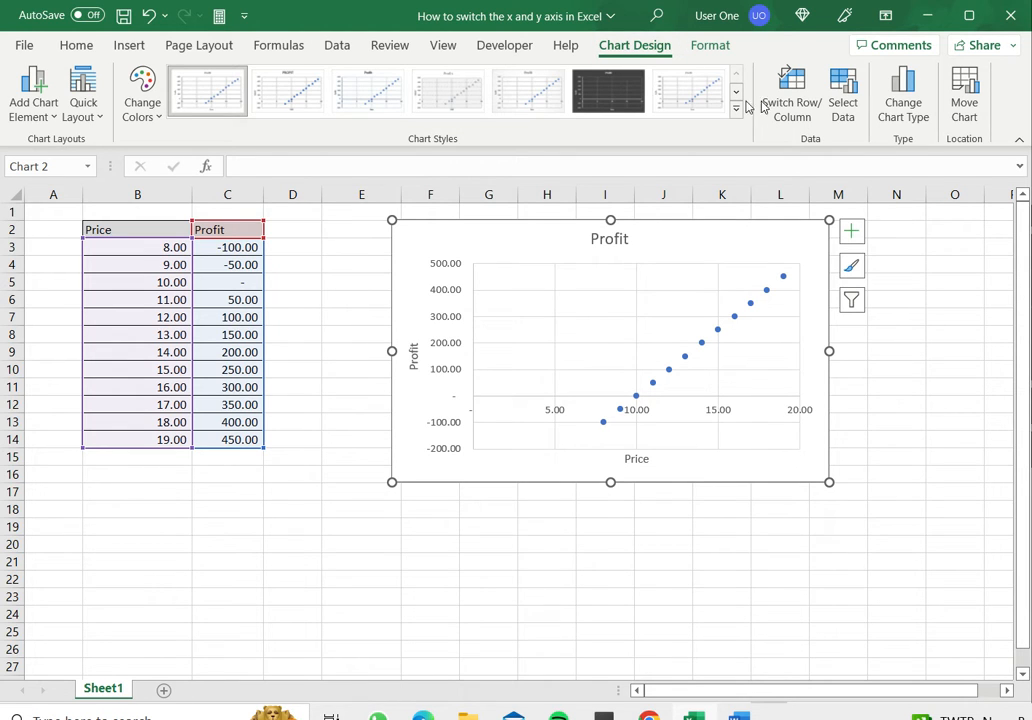
{"action": "mouse_move", "coordinate": [844, 96]}
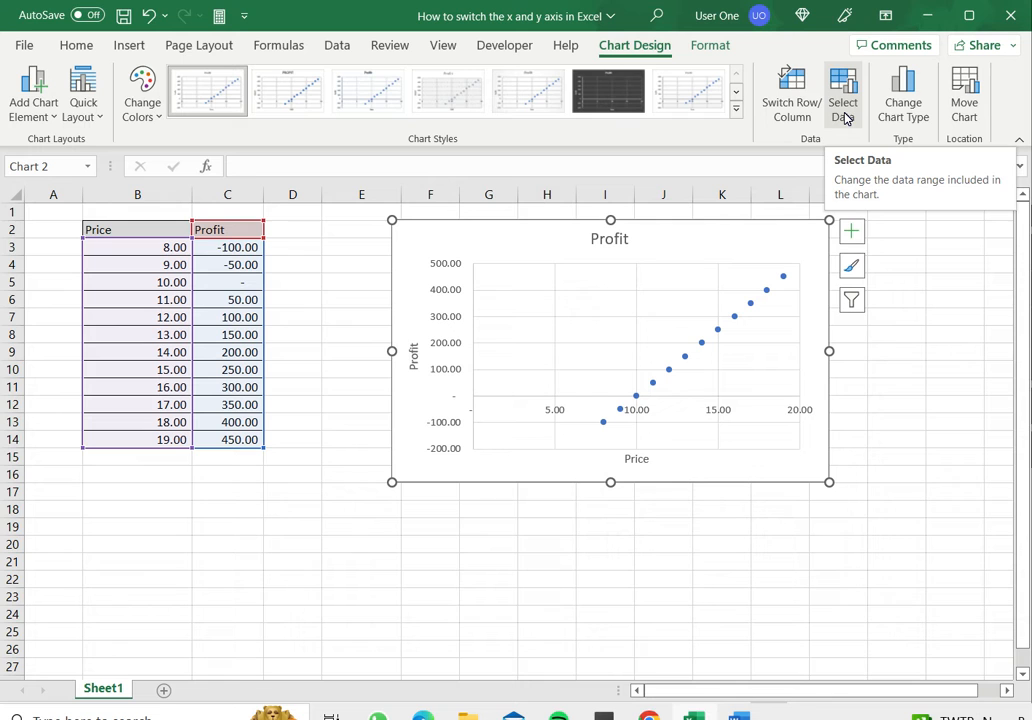
Bring up Select Data Source for the selected Profit scatter chart
{"action": "left_click", "coordinate": [844, 96]}
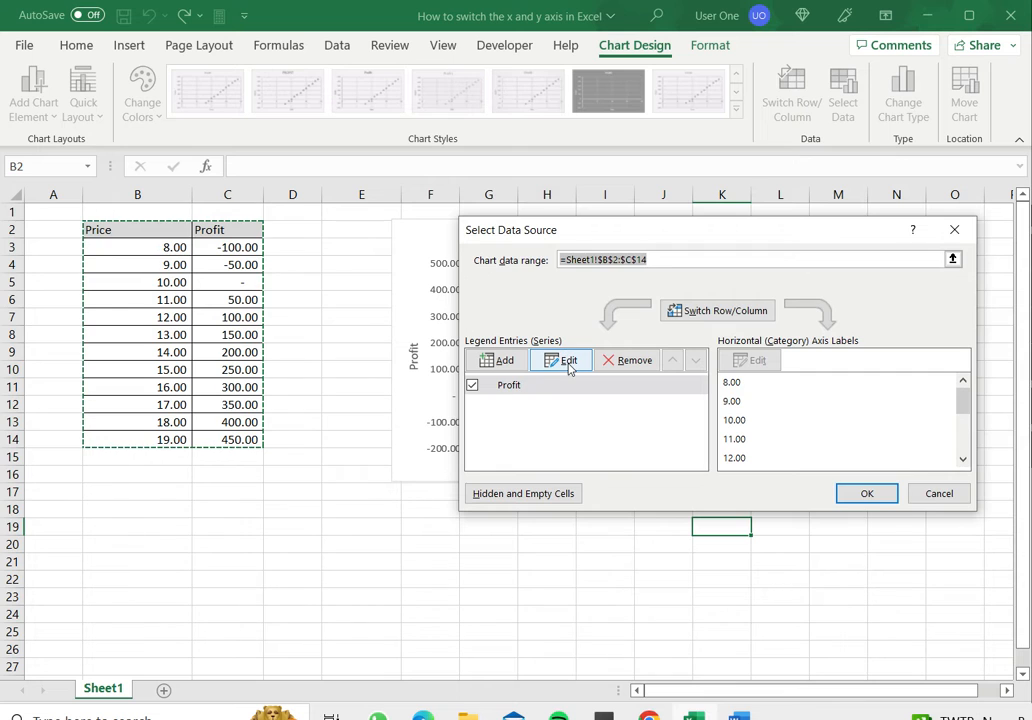
Edit the Profit series to use C3:C14 as X values and B3:B14 as Y values, and apply it
{"action": "left_click", "coordinate": [560, 360]}
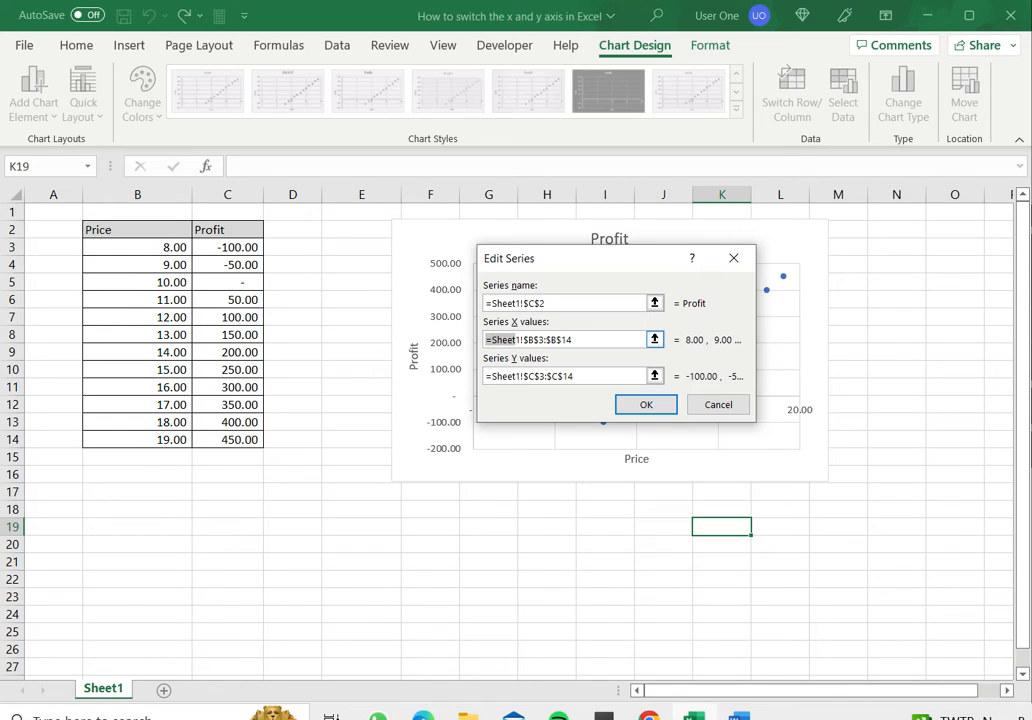
{"action": "left_click", "coordinate": [564, 340]}
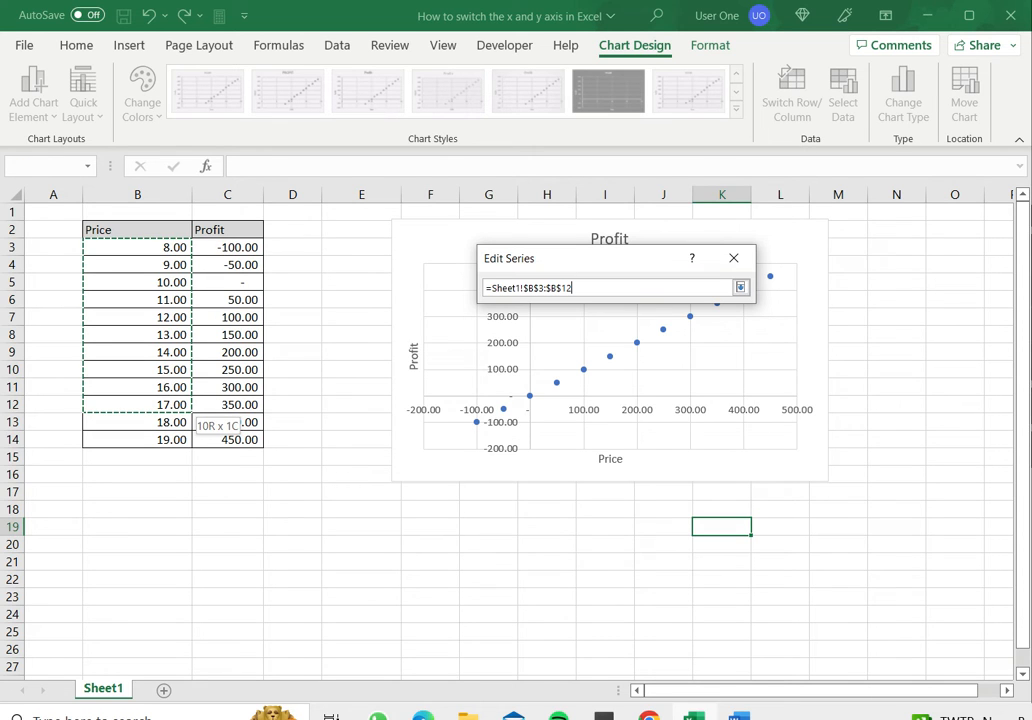
{"action": "left_click", "coordinate": [740, 288]}
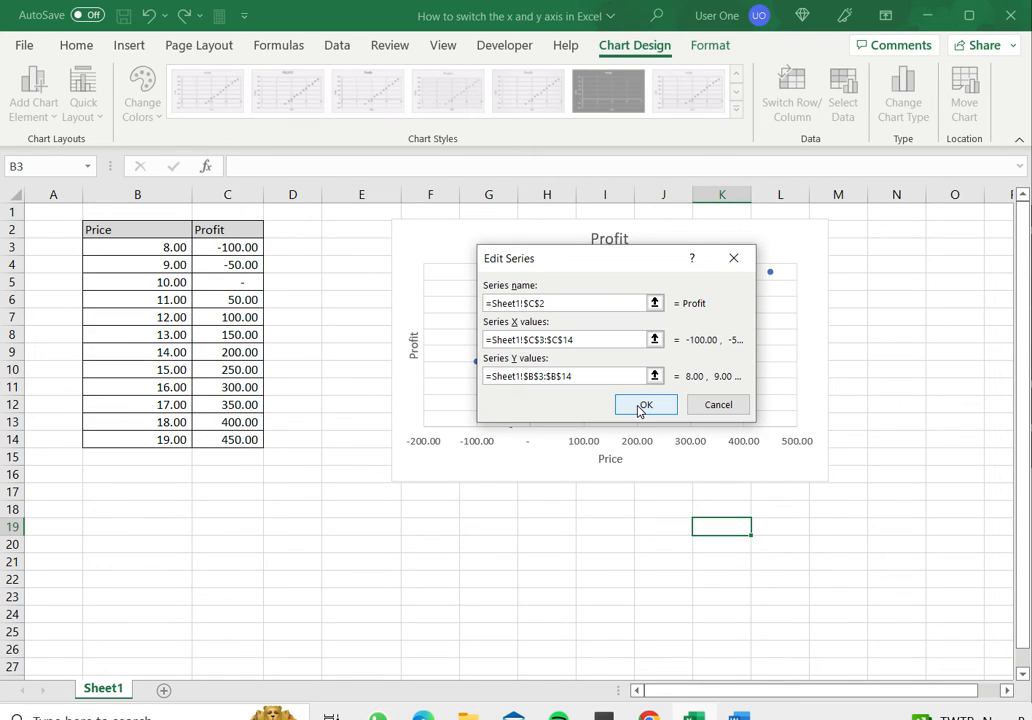
{"action": "left_click", "coordinate": [646, 404]}
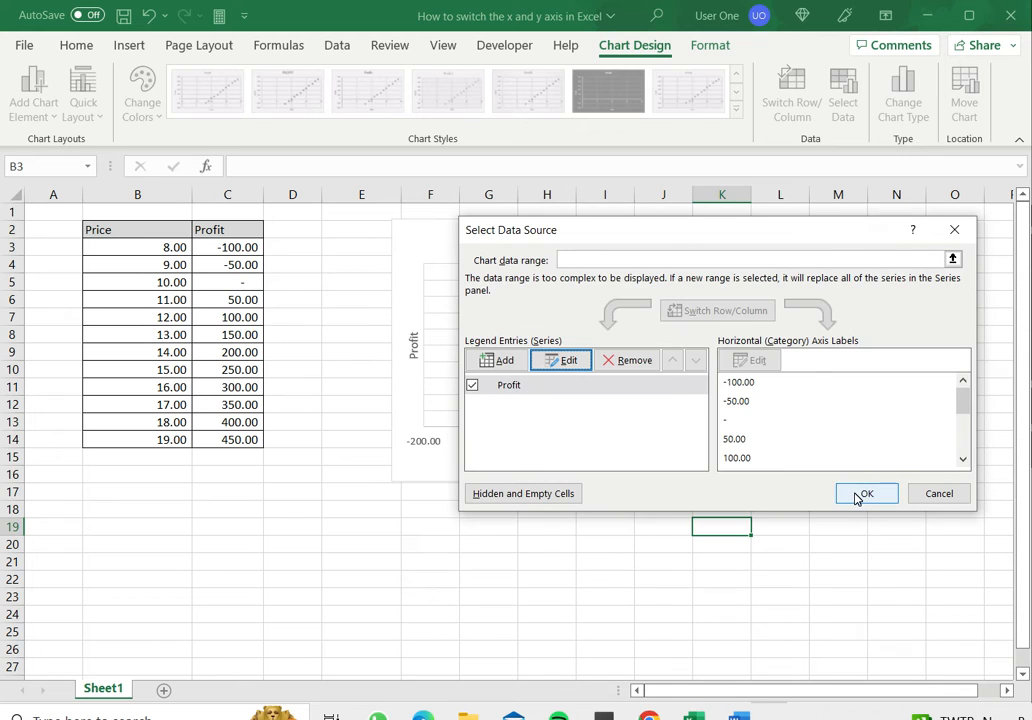
{"action": "left_click", "coordinate": [864, 492]}
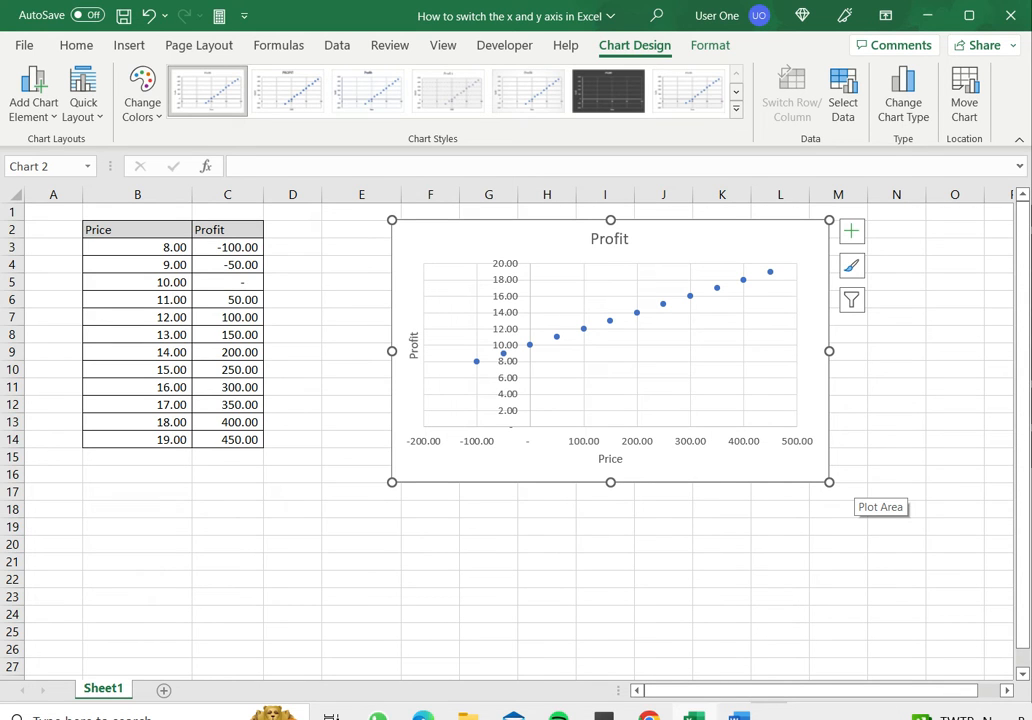
{"action": "mouse_move", "coordinate": [796, 322]}
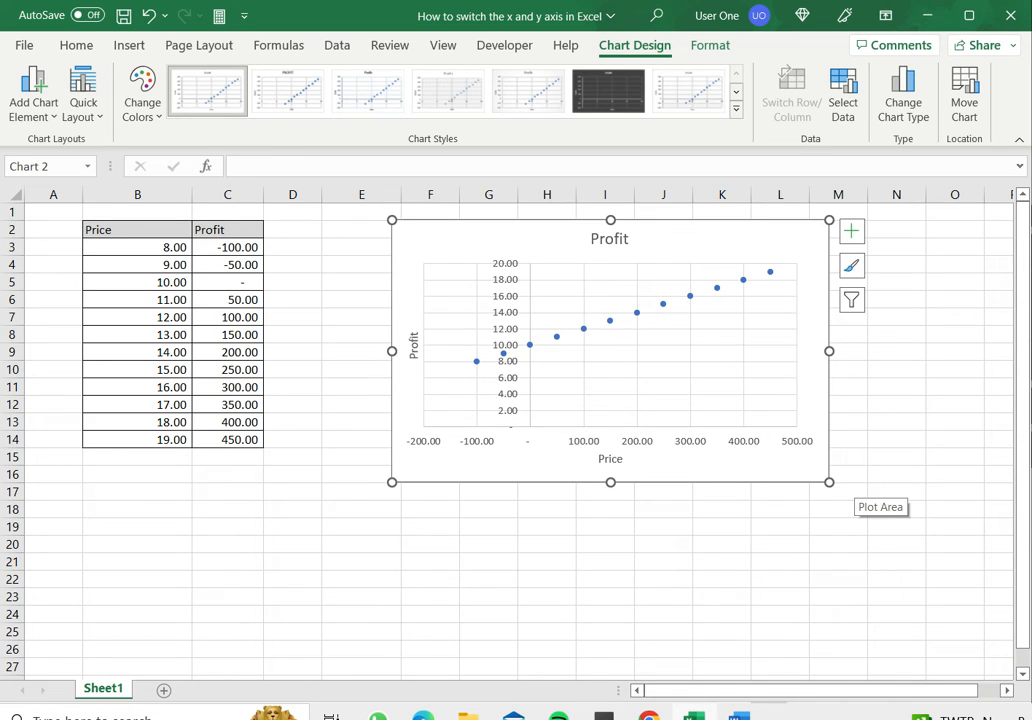
{"action": "mouse_move", "coordinate": [512, 268]}
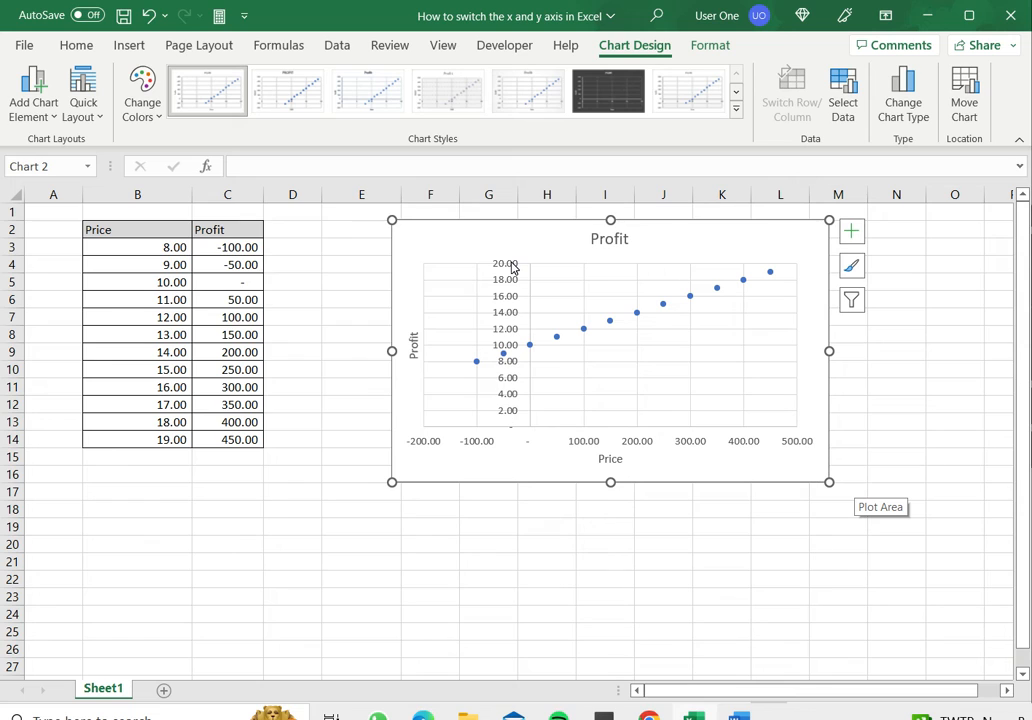
{"action": "mouse_move", "coordinate": [512, 268]}
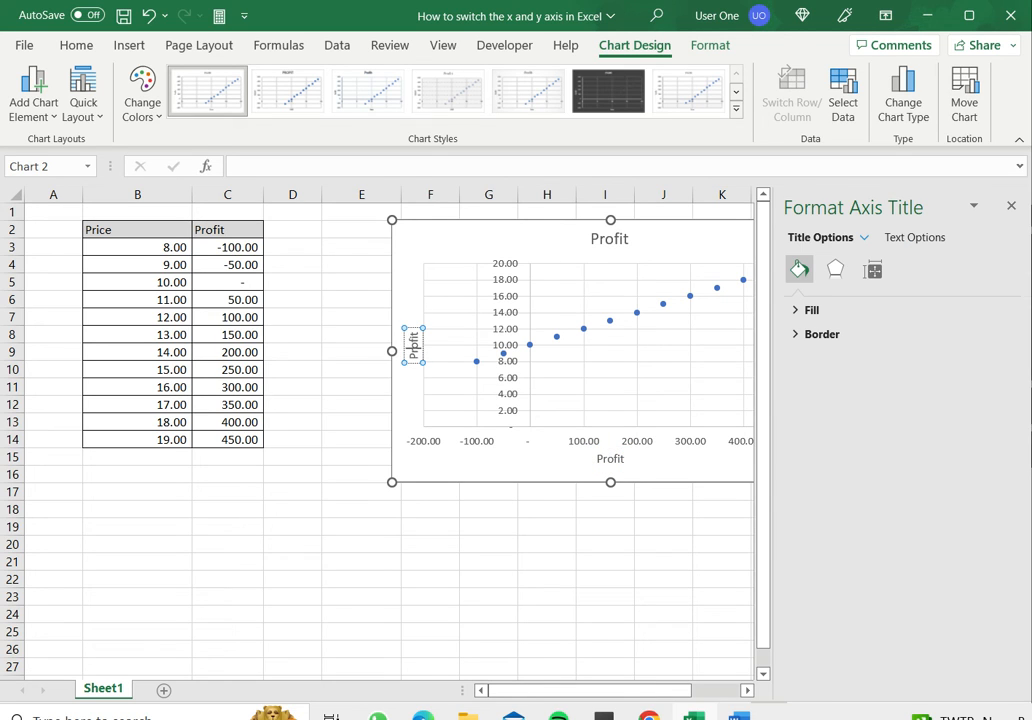
Replace the vertical axis title text with 'Price' and dismiss the Format Axis Title pane
{"action": "left_click", "coordinate": [412, 344]}
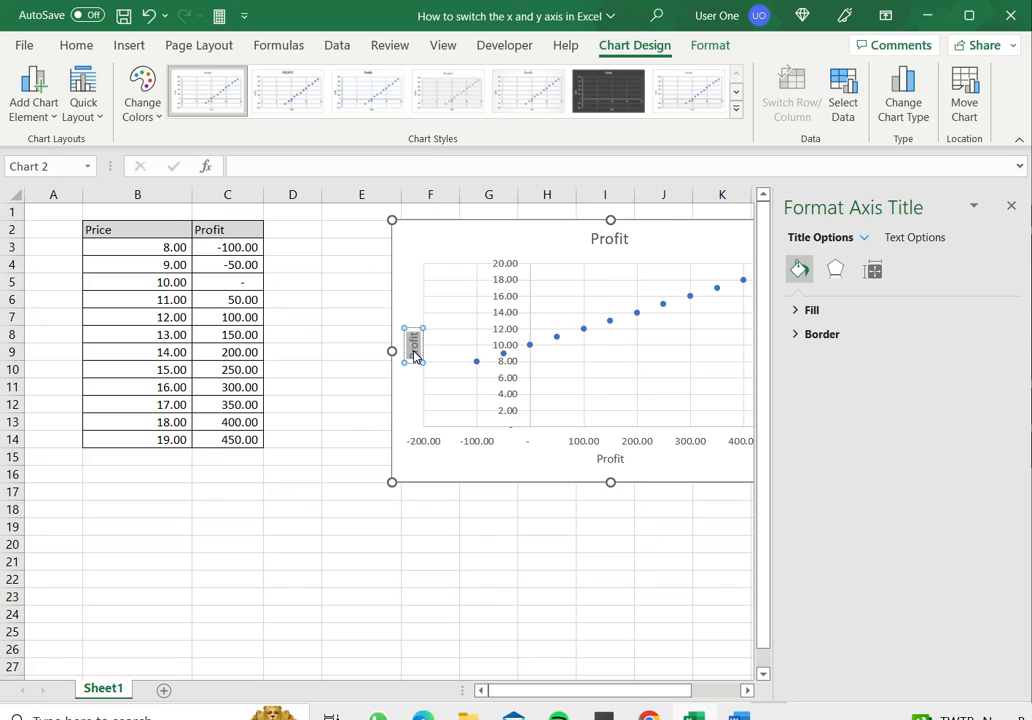
{"action": "type", "text": "Price"}
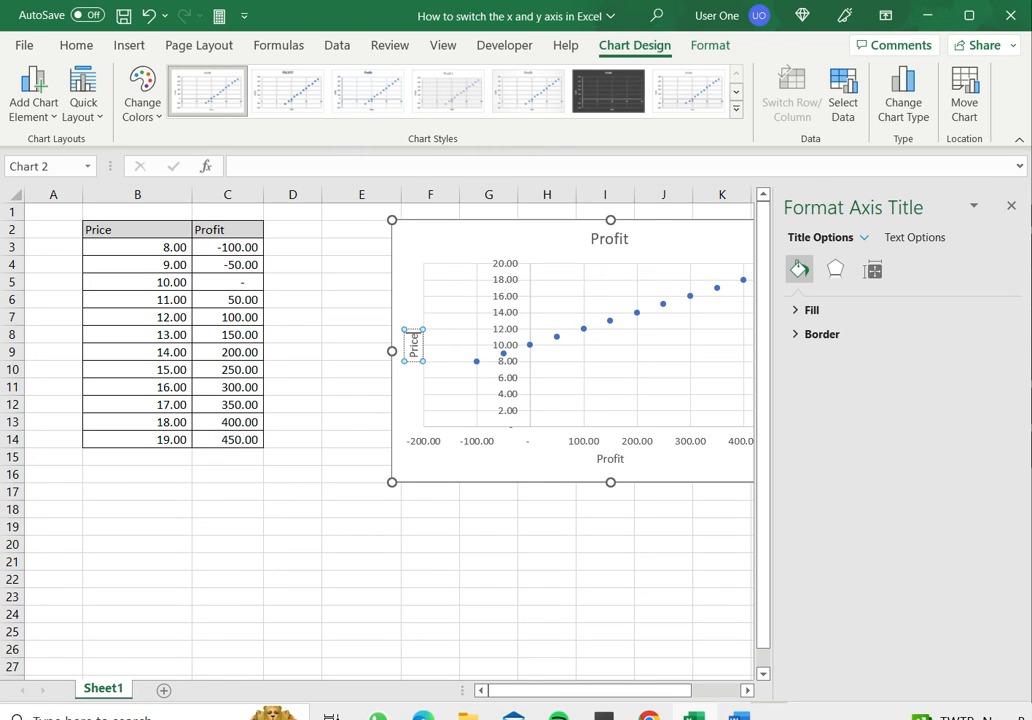
{"action": "mouse_move", "coordinate": [960, 274]}
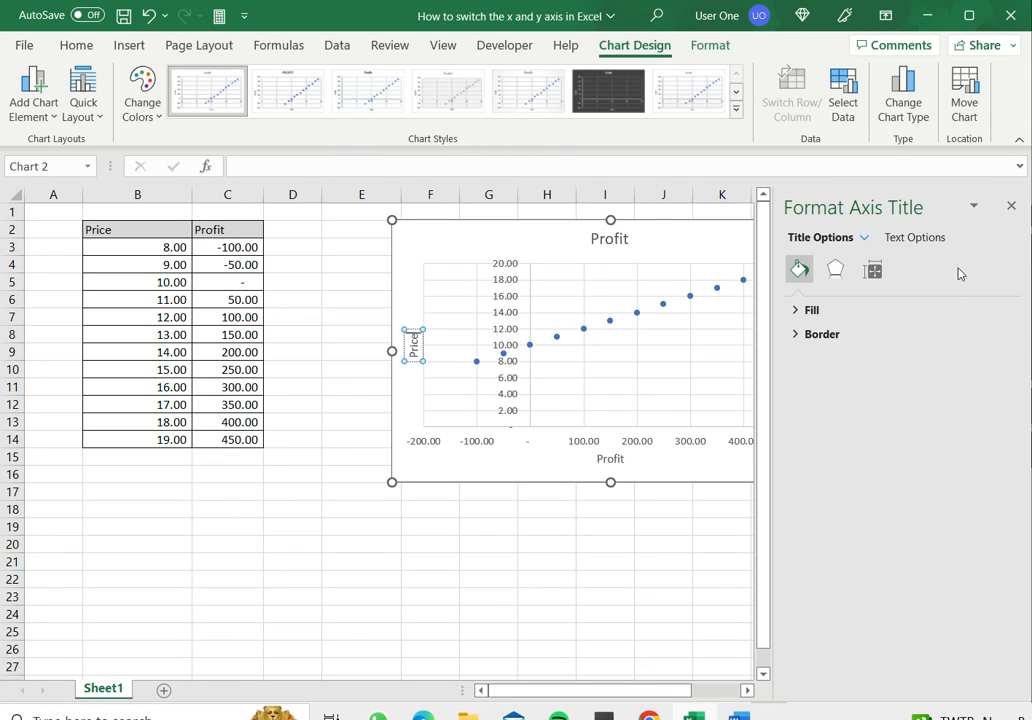
{"action": "left_click", "coordinate": [1012, 206]}
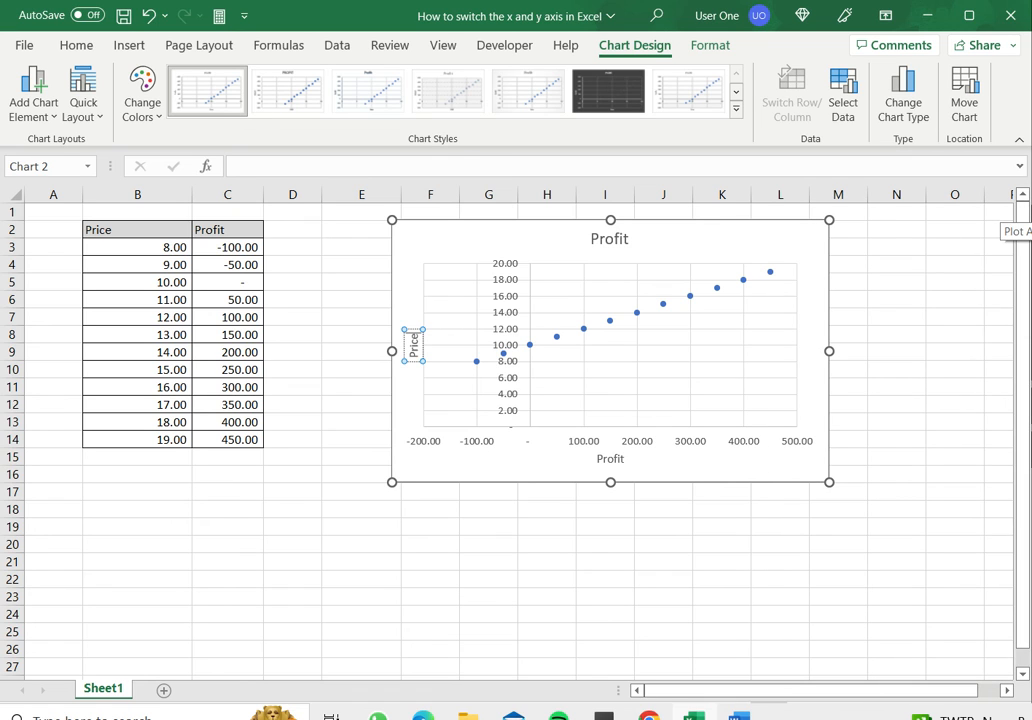